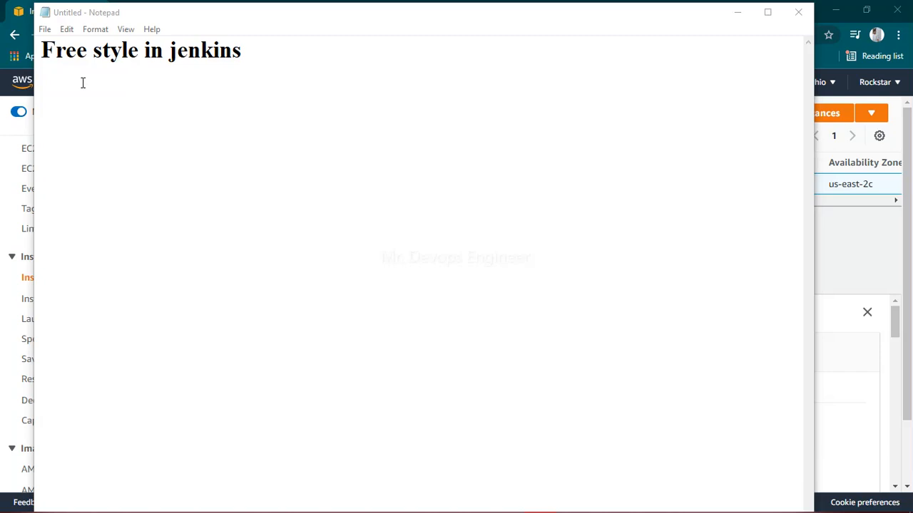
{"action": "mouse_move", "coordinate": [162, 73]}
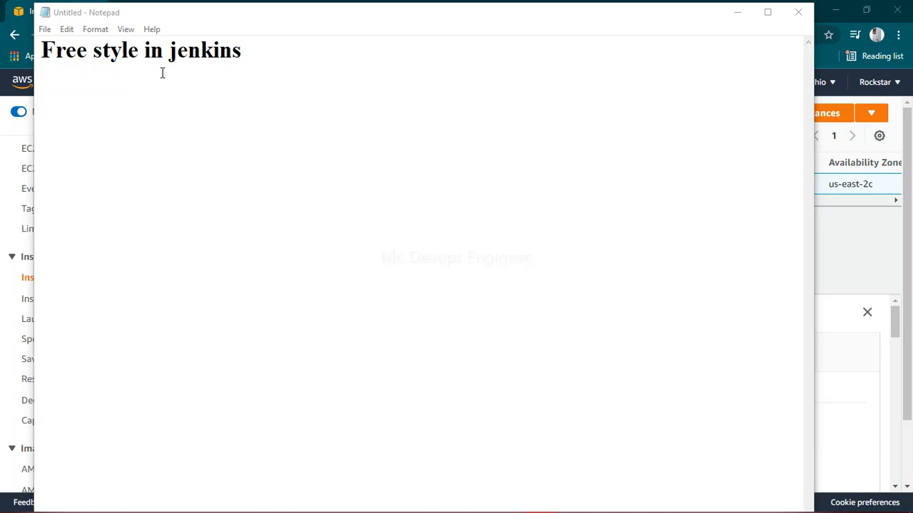
{"action": "mouse_move", "coordinate": [302, 82]}
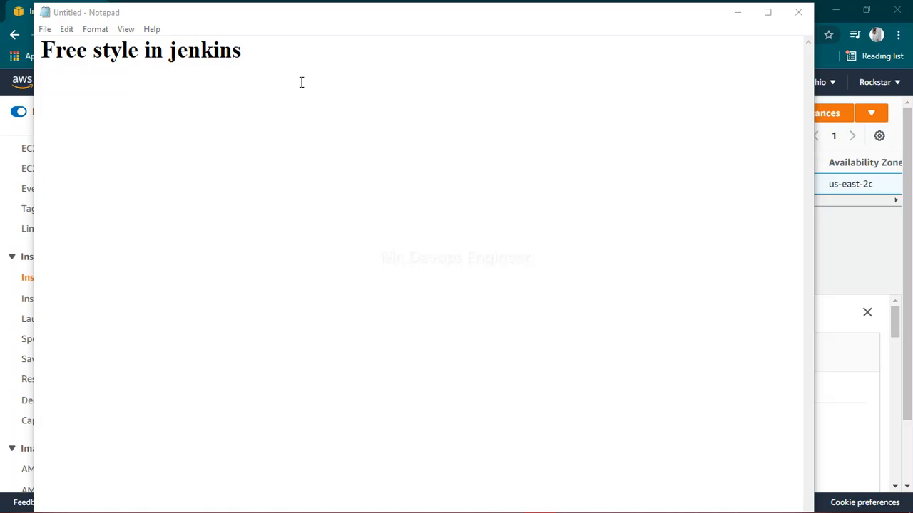
{"action": "mouse_move", "coordinate": [814, 276]}
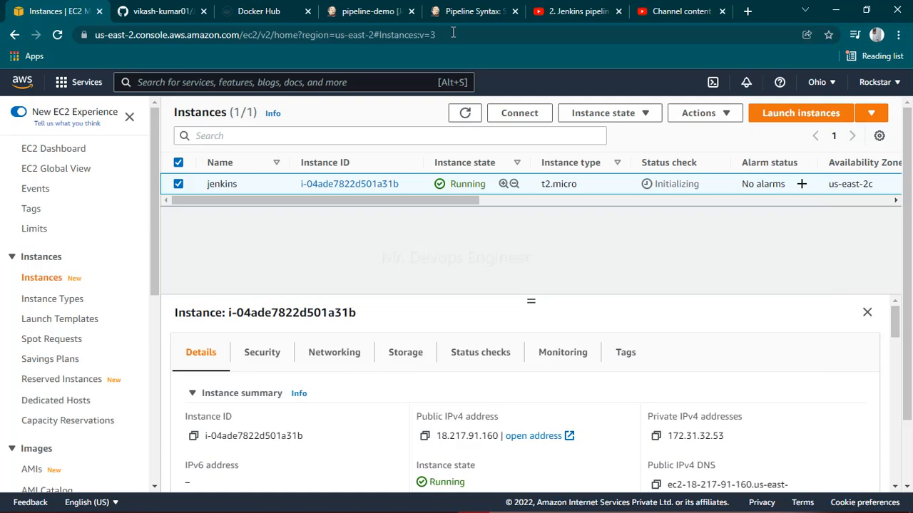
View the Jenkins-Docker-Project HTTPS clone URL on GitHub, then go back to Jenkins.
{"action": "left_click", "coordinate": [368, 10]}
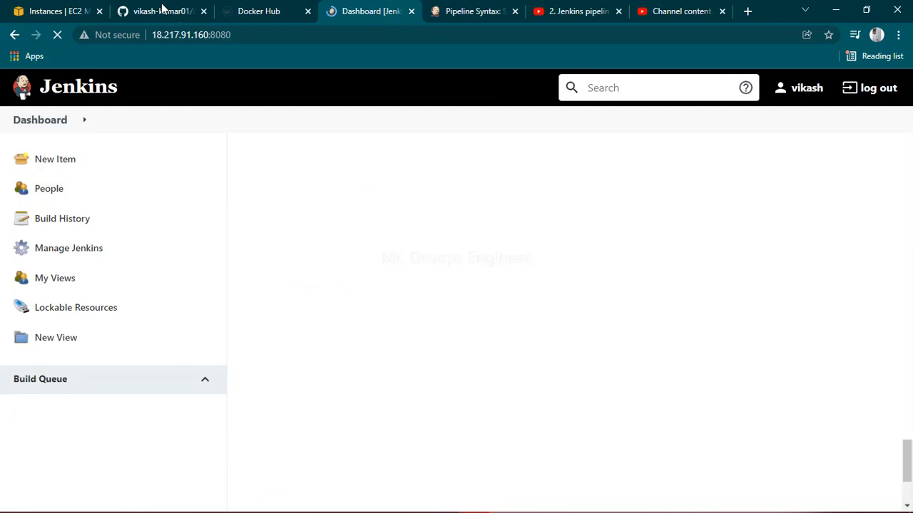
{"action": "left_click", "coordinate": [160, 11]}
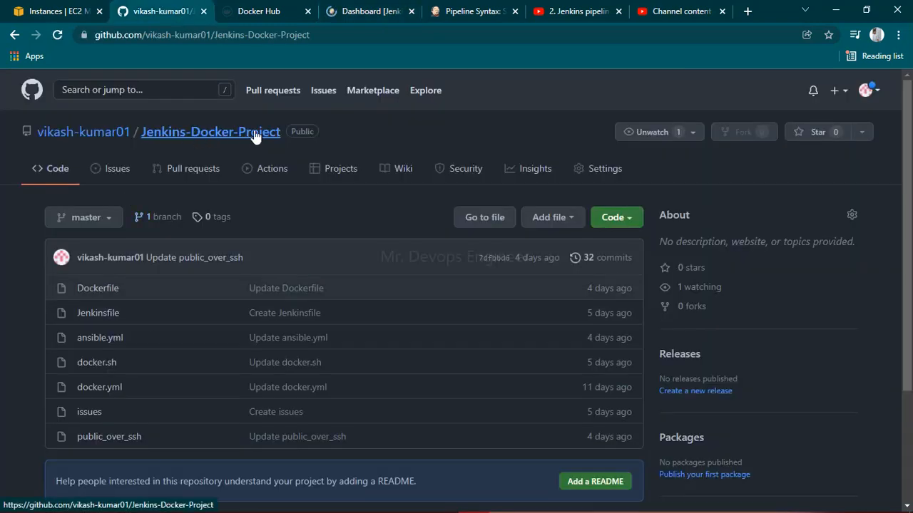
{"action": "left_click", "coordinate": [211, 132]}
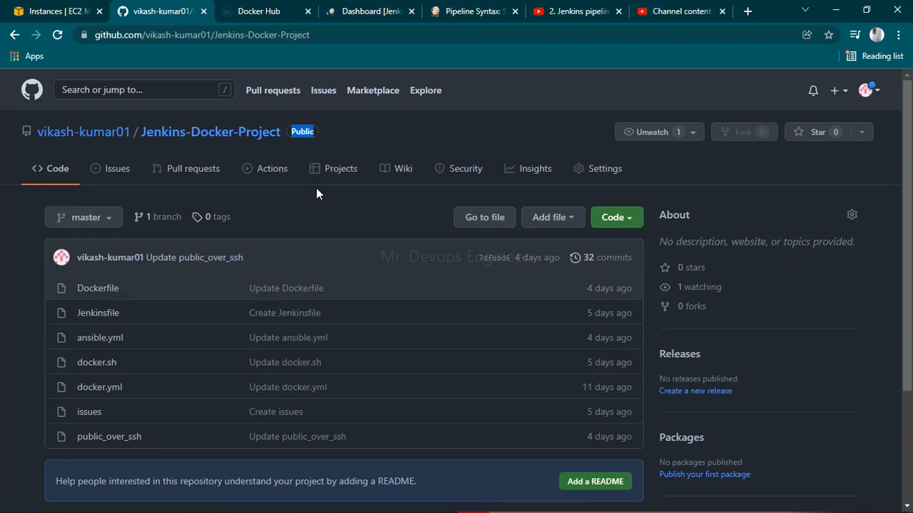
{"action": "mouse_move", "coordinate": [507, 222]}
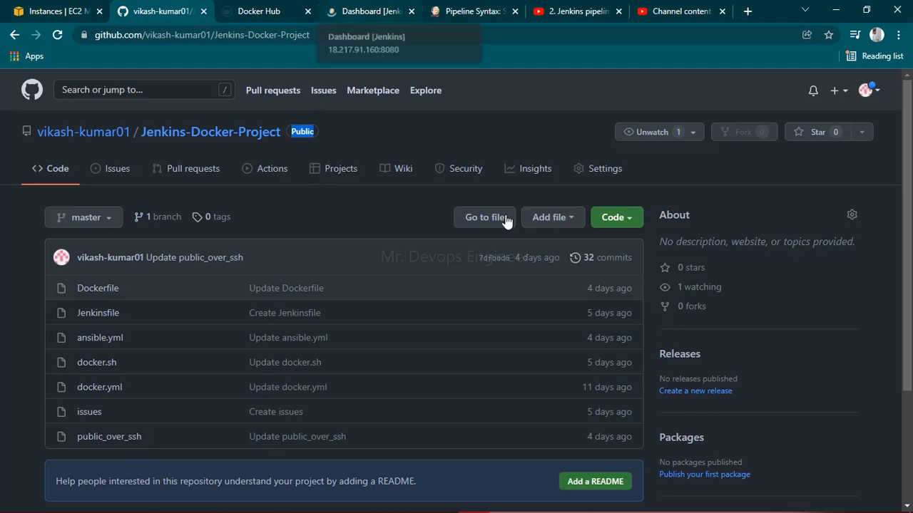
{"action": "left_click", "coordinate": [612, 217]}
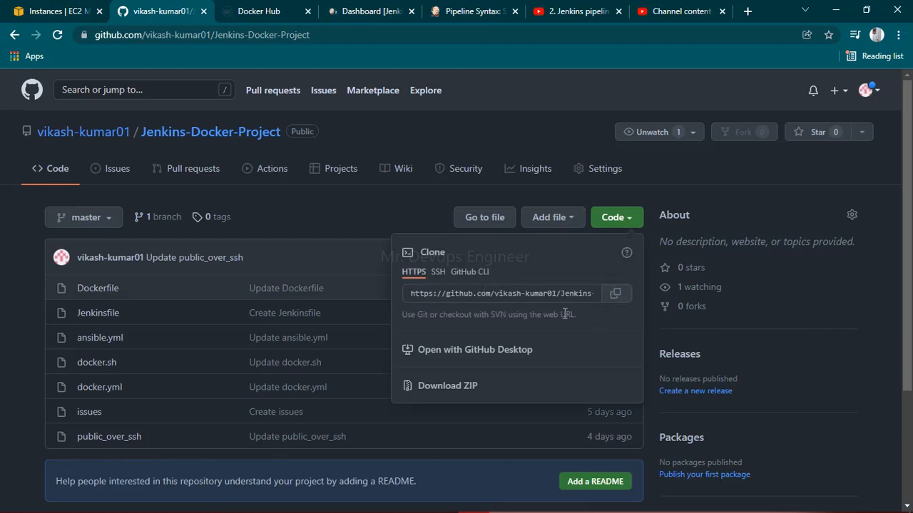
{"action": "left_click", "coordinate": [370, 10]}
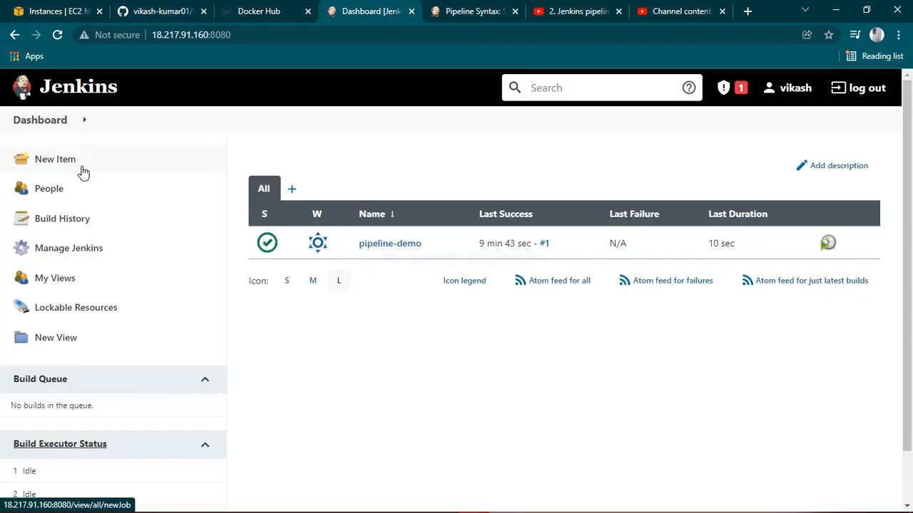
Create a new Freestyle project item named 'freestyle-demo'.
{"action": "left_click", "coordinate": [55, 159]}
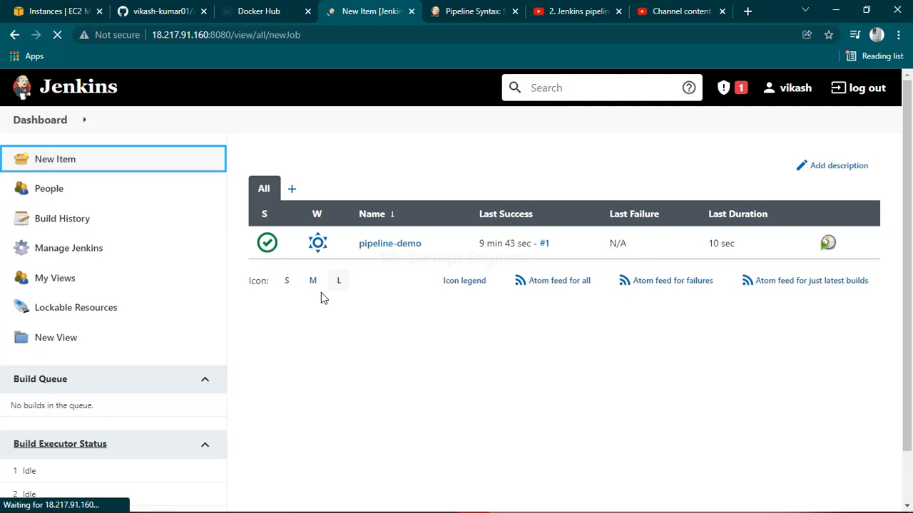
{"action": "left_click", "coordinate": [55, 159]}
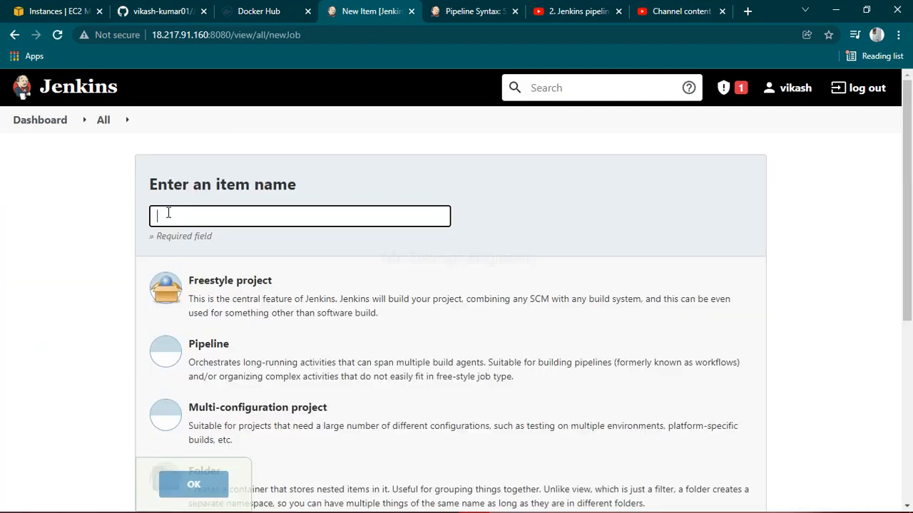
{"action": "type", "text": "freestyle-demo"}
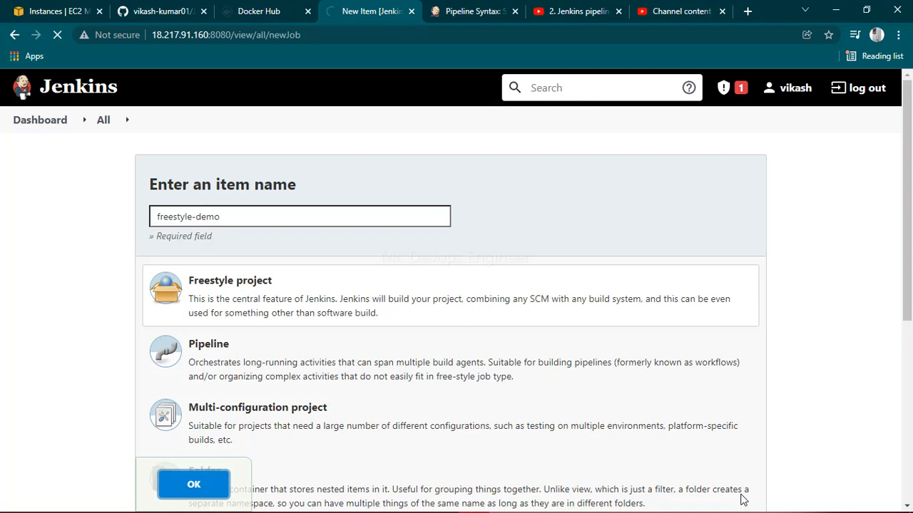
{"action": "left_click", "coordinate": [193, 484]}
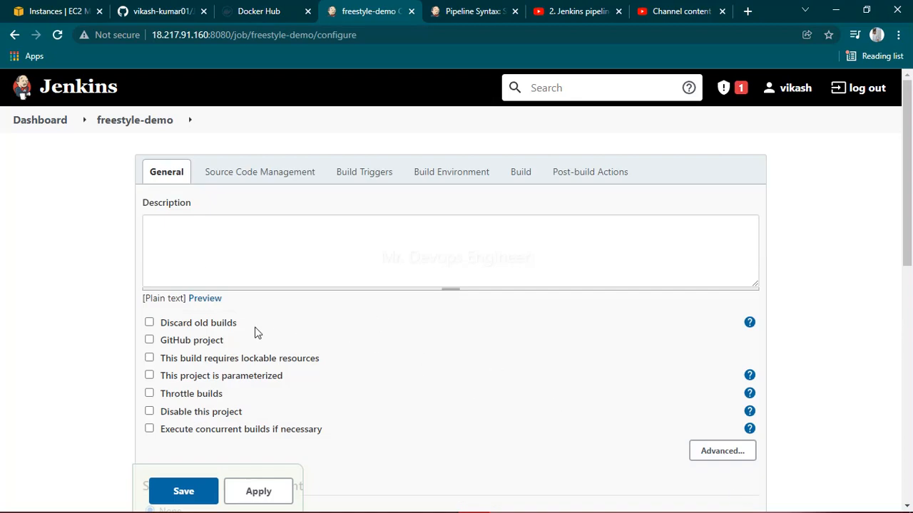
{"action": "mouse_move", "coordinate": [310, 321]}
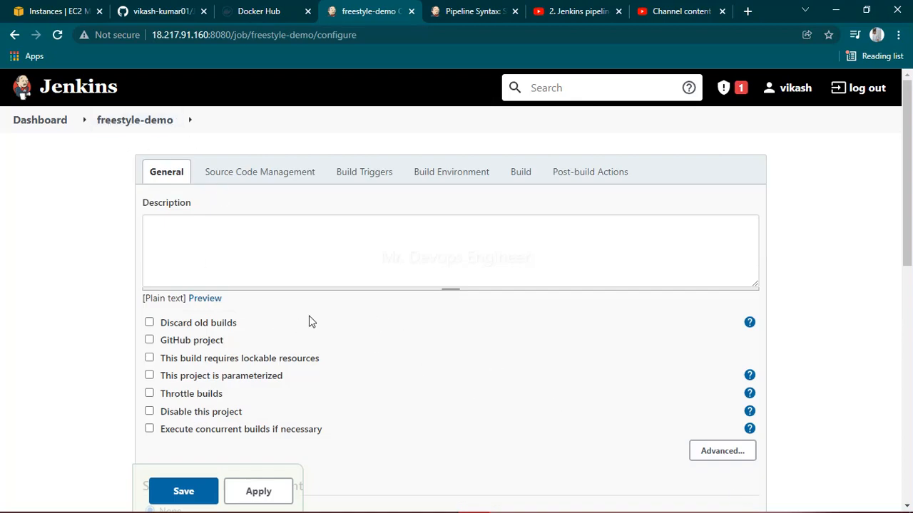
Enable Discard old builds with 1 day to keep and max 2 builds.
{"action": "scroll", "scroll_direction": "down", "scroll_amount": 3}
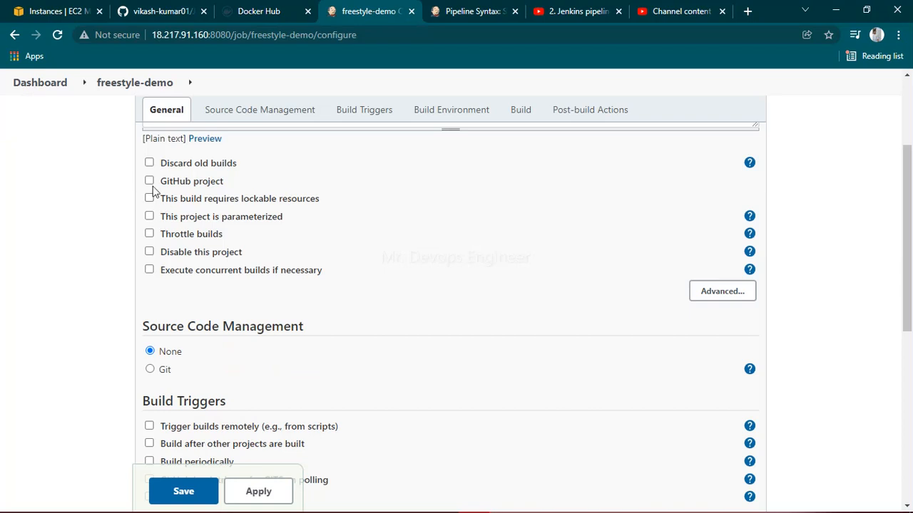
{"action": "left_click", "coordinate": [149, 163]}
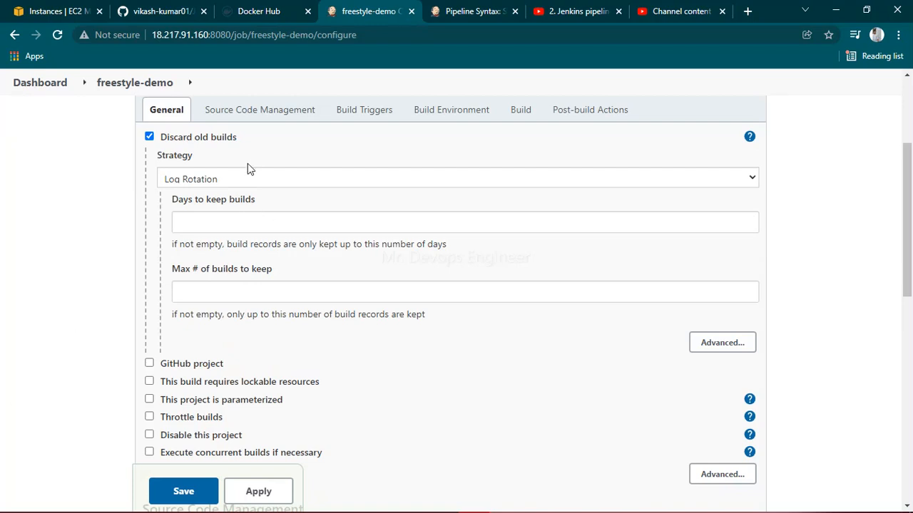
{"action": "left_click", "coordinate": [463, 222]}
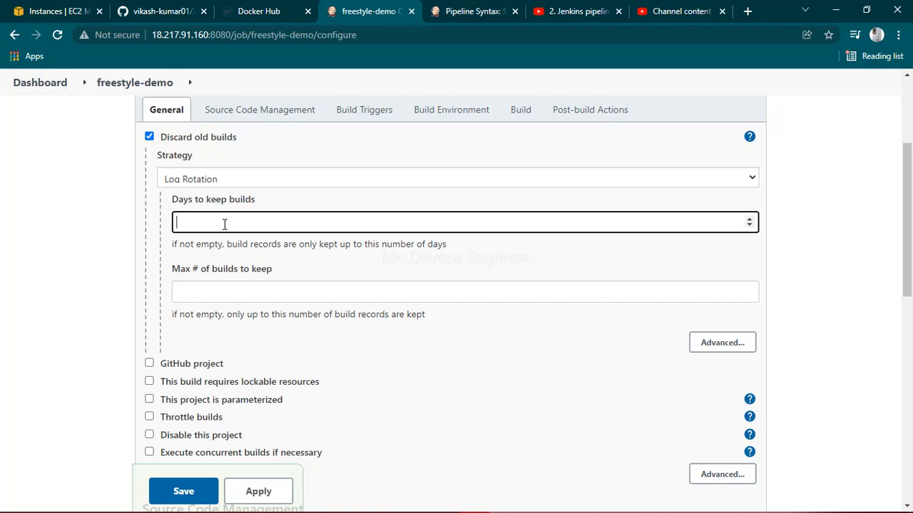
{"action": "type", "text": "1"}
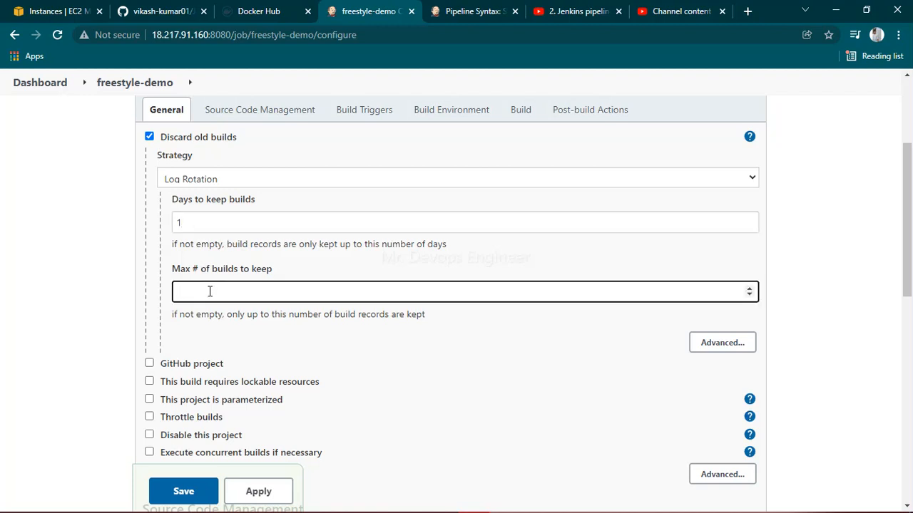
{"action": "type", "text": "2"}
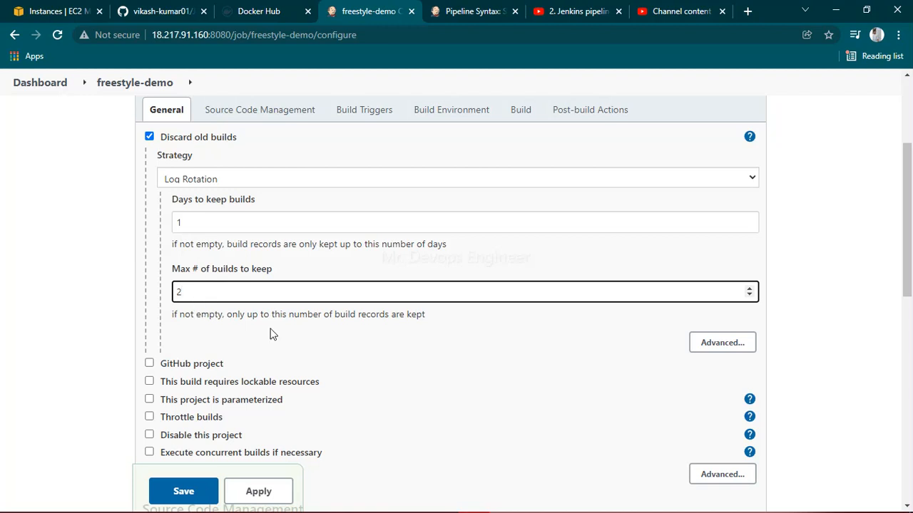
{"action": "scroll", "scroll_direction": "down", "scroll_amount": 3}
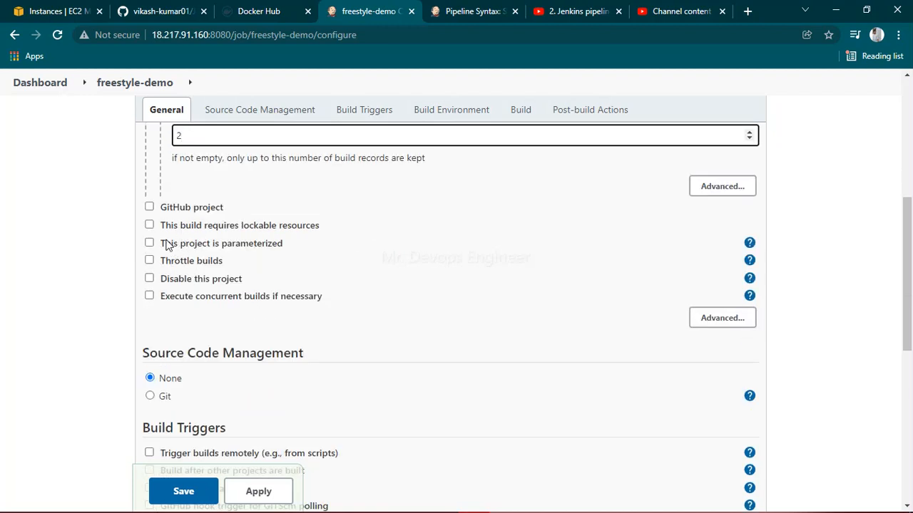
{"action": "mouse_move", "coordinate": [228, 246]}
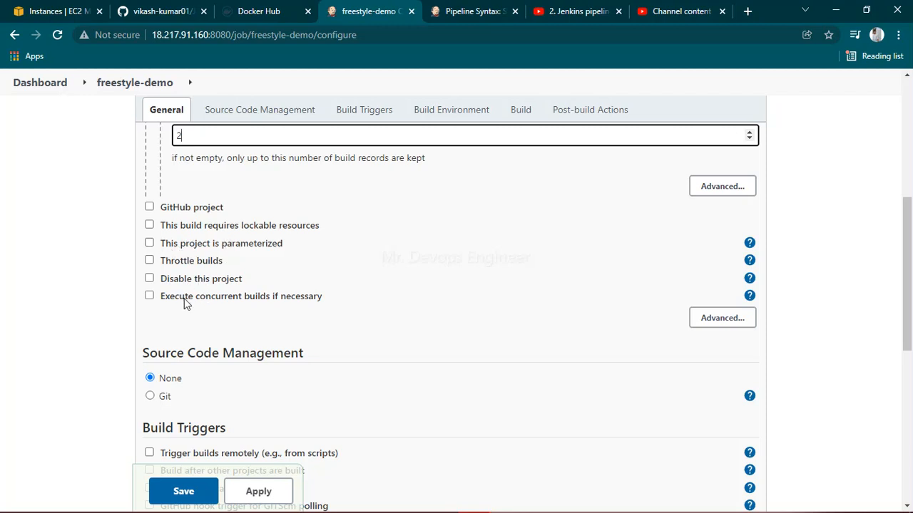
{"action": "left_click", "coordinate": [260, 110]}
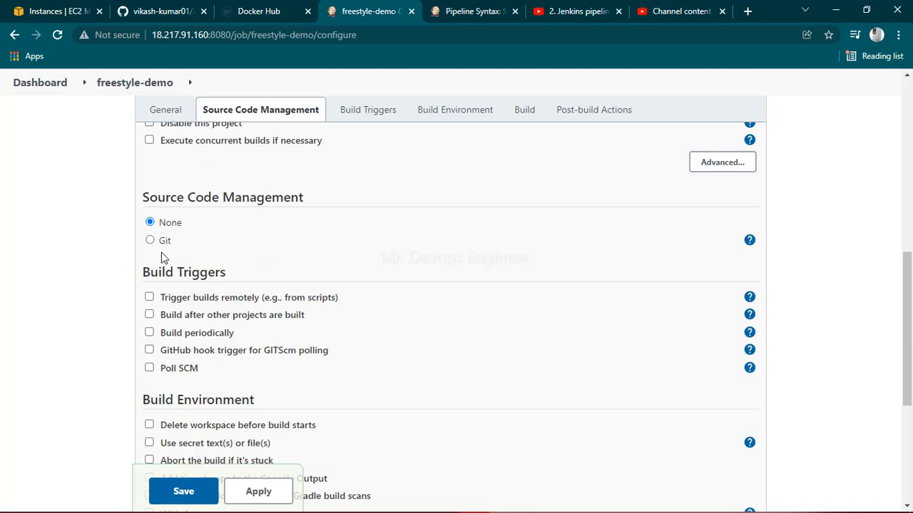
{"action": "mouse_move", "coordinate": [277, 203]}
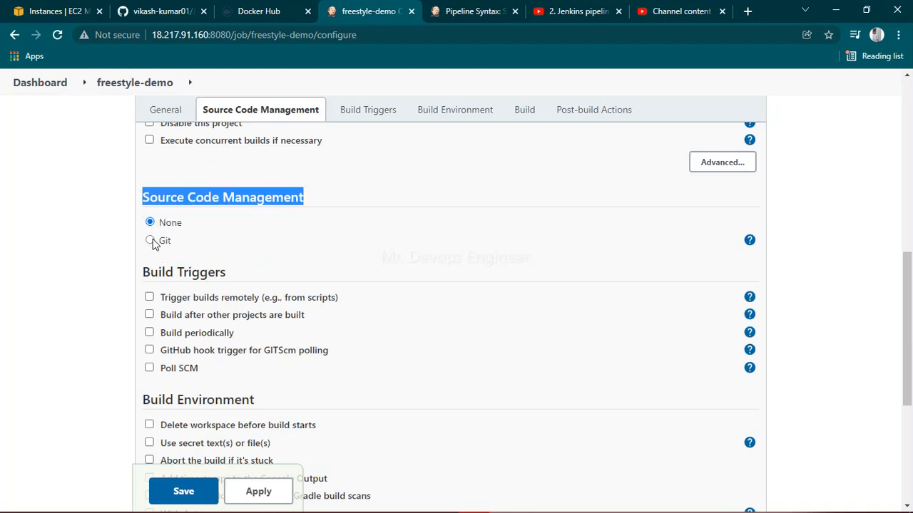
{"action": "left_click", "coordinate": [150, 241]}
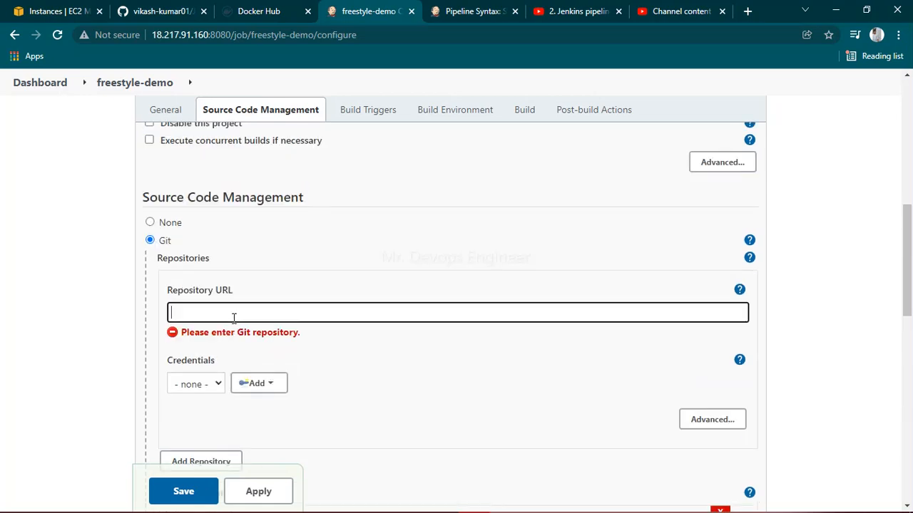
{"action": "left_click", "coordinate": [160, 10]}
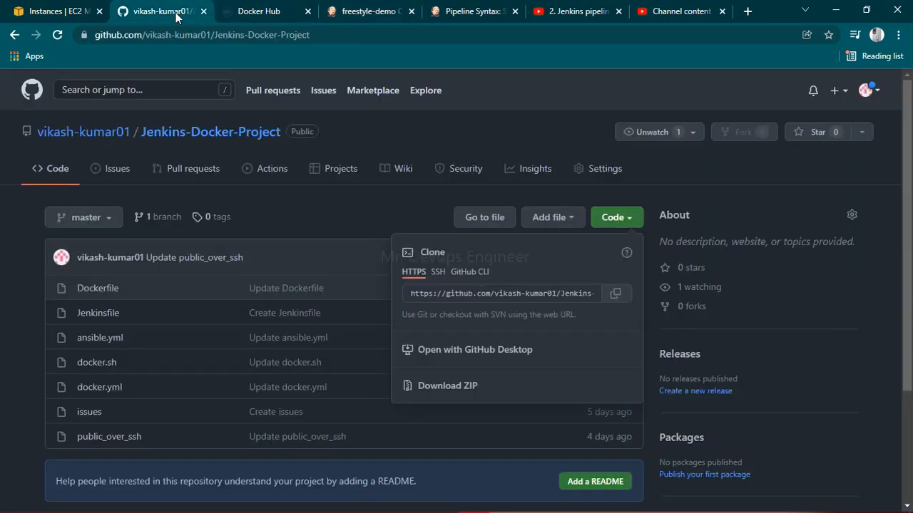
{"action": "left_click", "coordinate": [614, 294]}
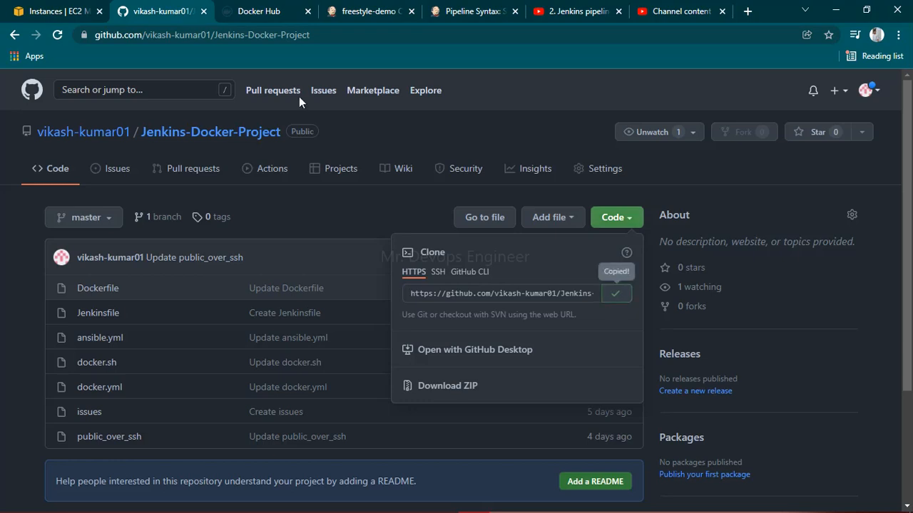
{"action": "left_click", "coordinate": [369, 11]}
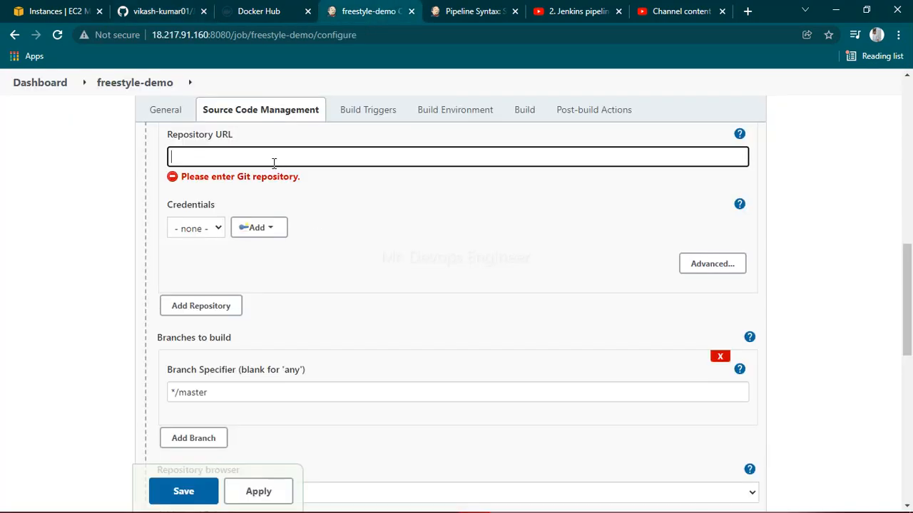
{"action": "type", "text": "https://github.com/vikash-kumar01/Jenkins-Docker-Project.git"}
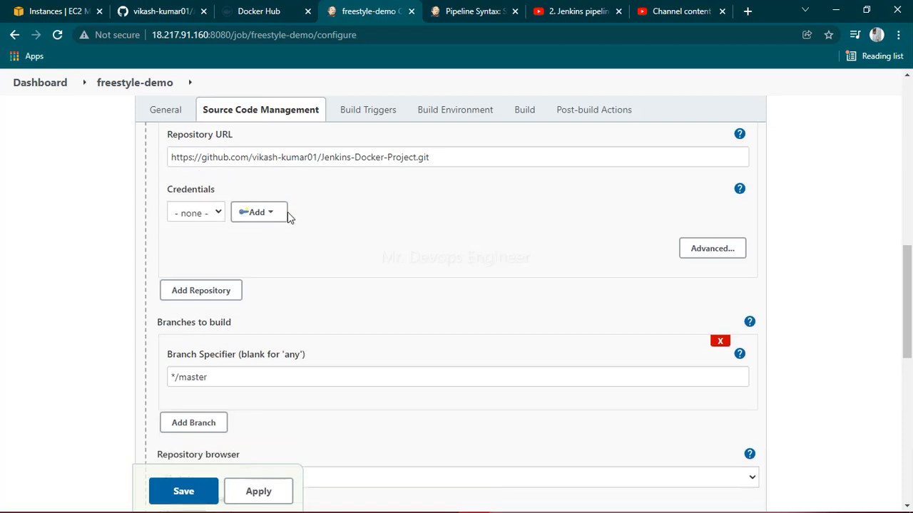
{"action": "mouse_move", "coordinate": [259, 217]}
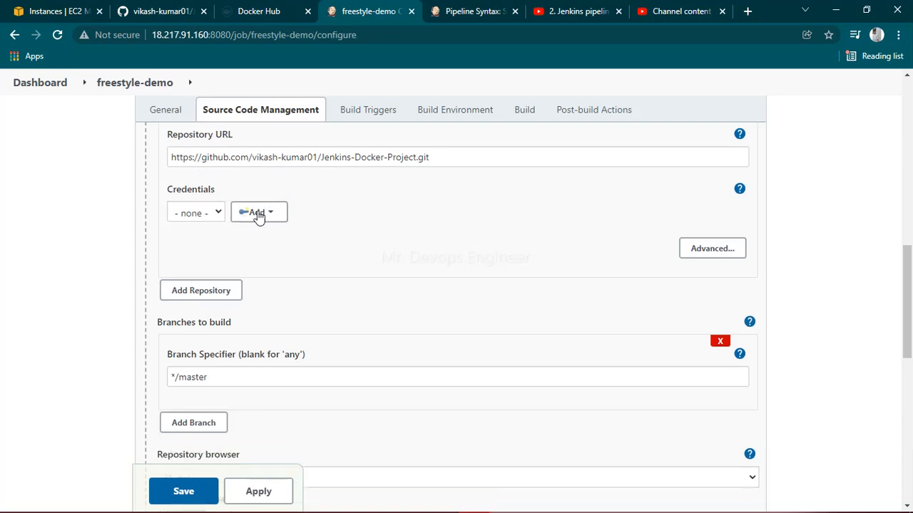
{"action": "mouse_move", "coordinate": [298, 199]}
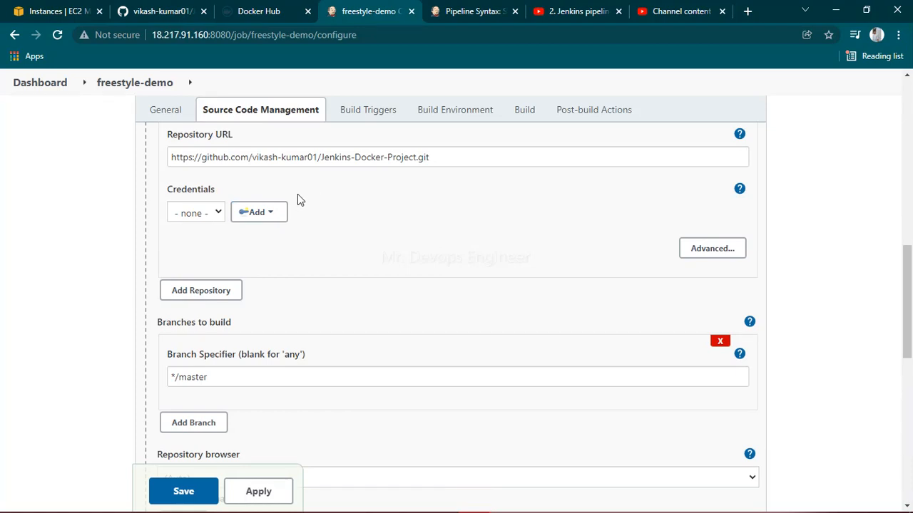
{"action": "left_click", "coordinate": [257, 212]}
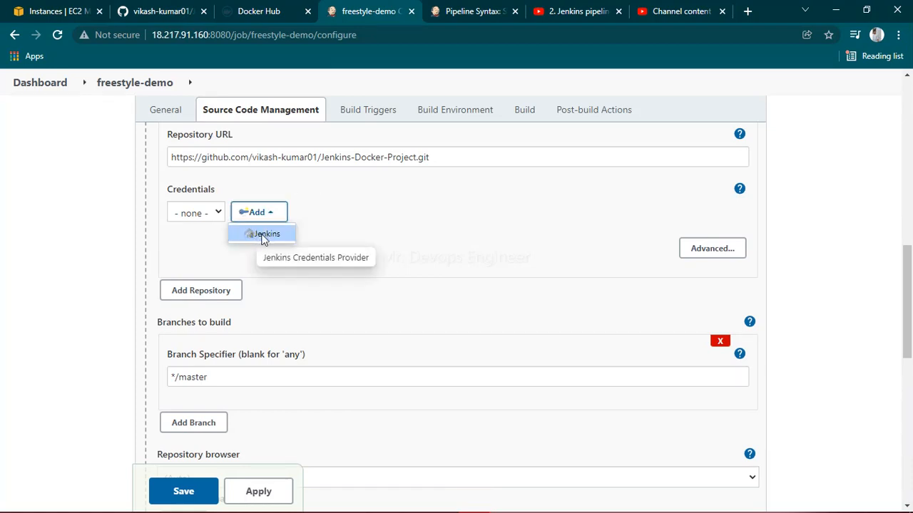
{"action": "left_click", "coordinate": [266, 234]}
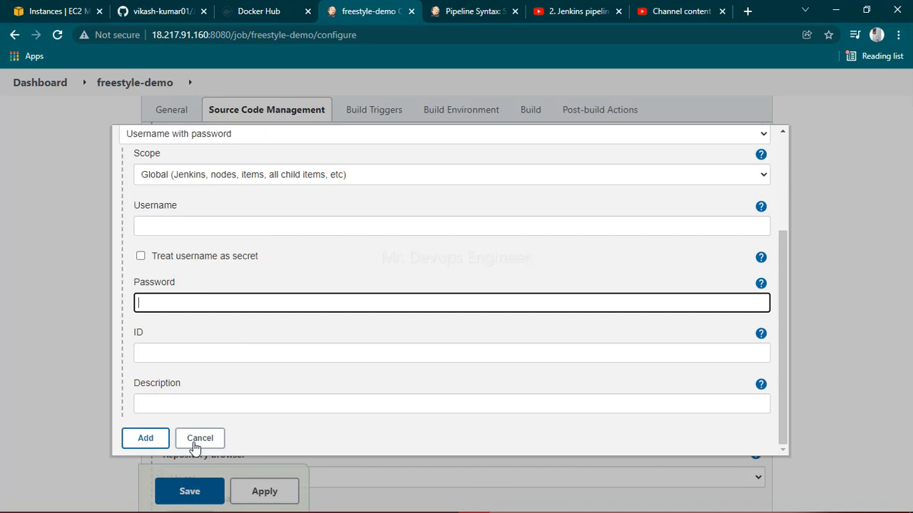
{"action": "left_click", "coordinate": [200, 438]}
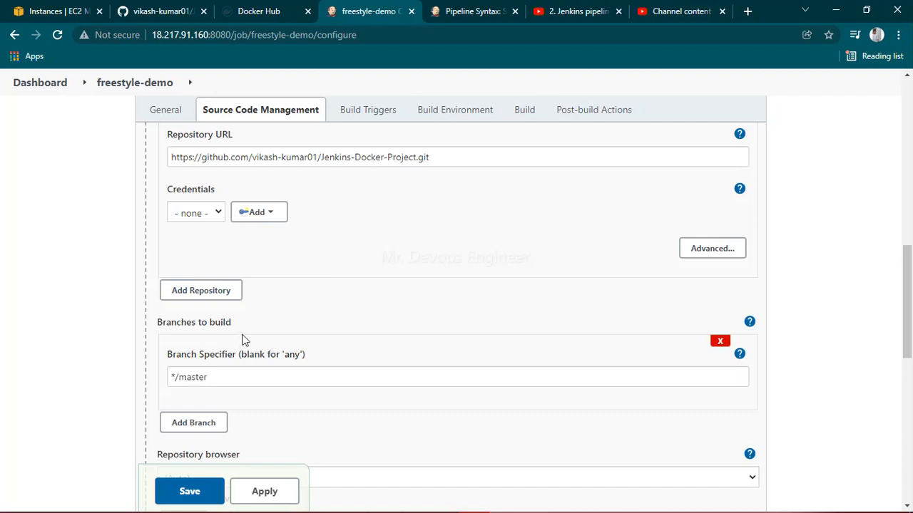
{"action": "left_click", "coordinate": [161, 11]}
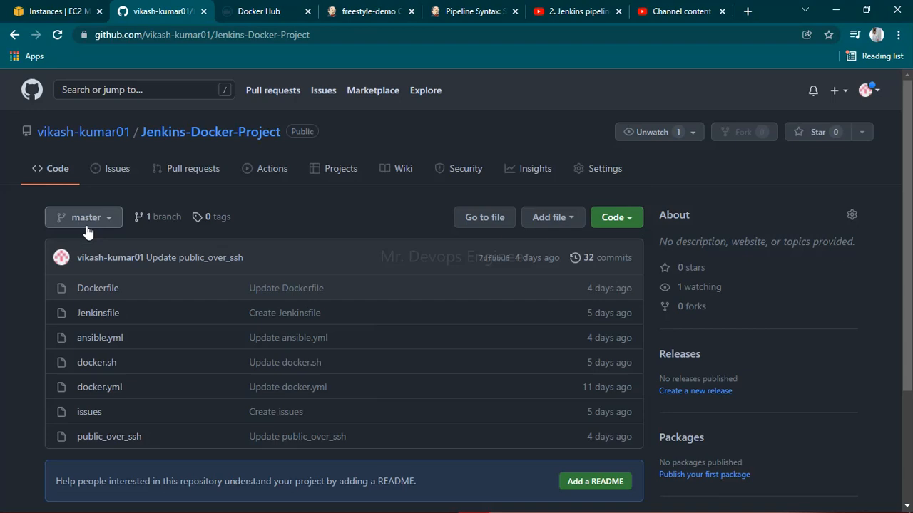
{"action": "left_click", "coordinate": [369, 11]}
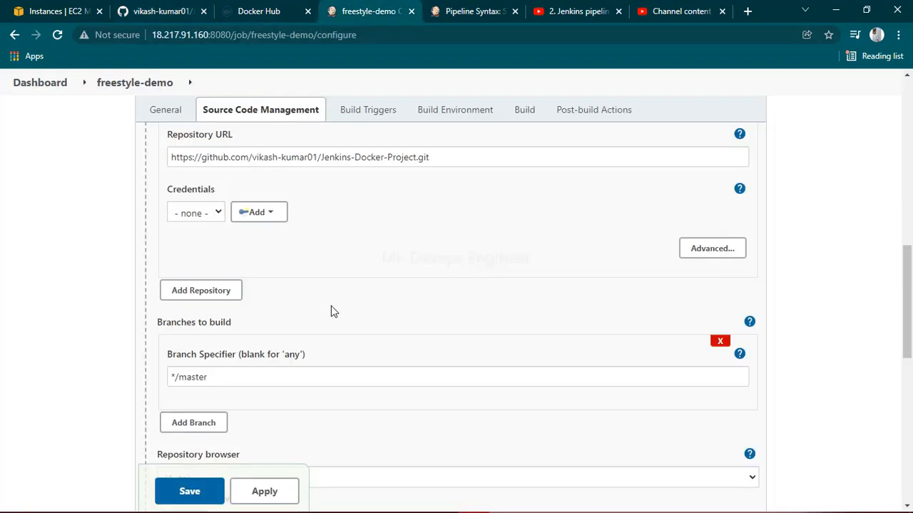
{"action": "left_click", "coordinate": [364, 109]}
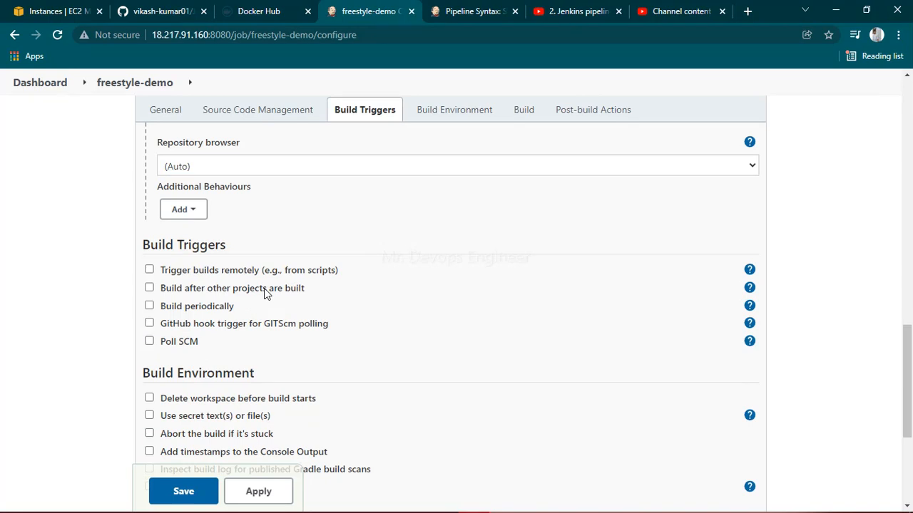
{"action": "scroll", "scroll_direction": "down", "scroll_amount": 3}
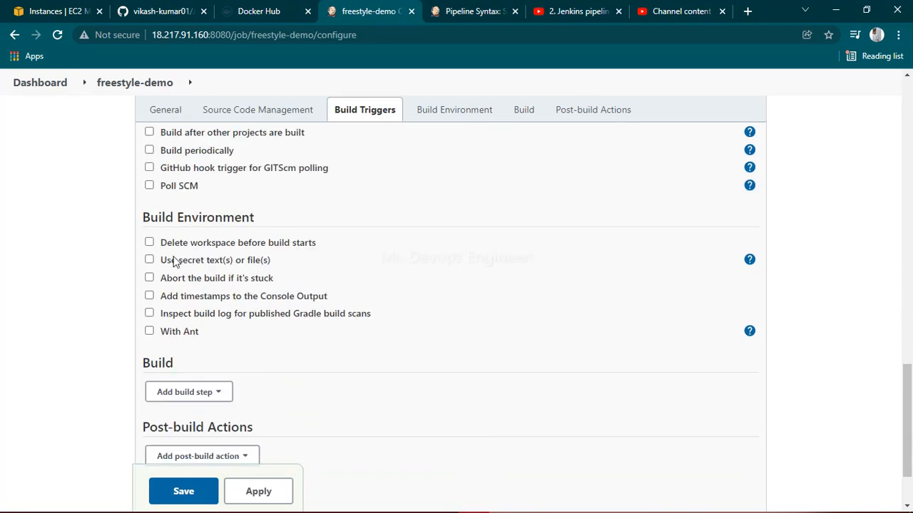
{"action": "mouse_move", "coordinate": [169, 176]}
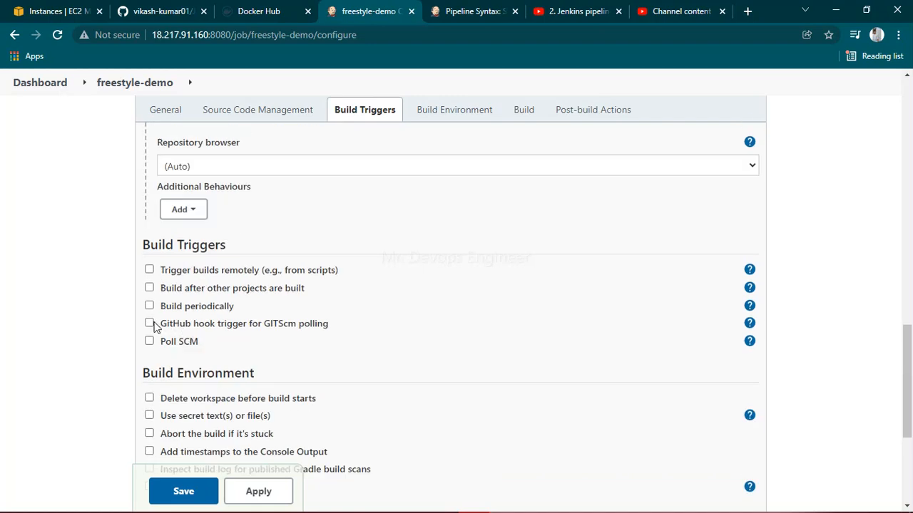
{"action": "left_click", "coordinate": [453, 109]}
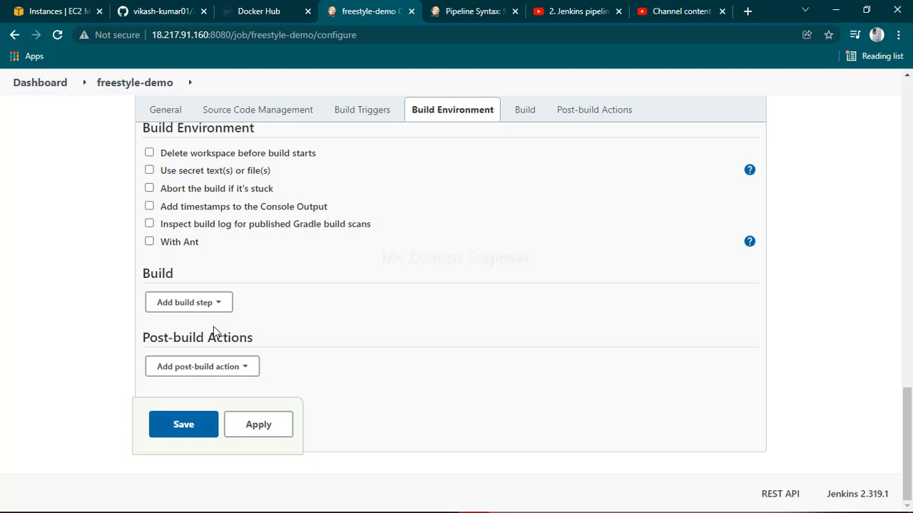
{"action": "left_click", "coordinate": [261, 109]}
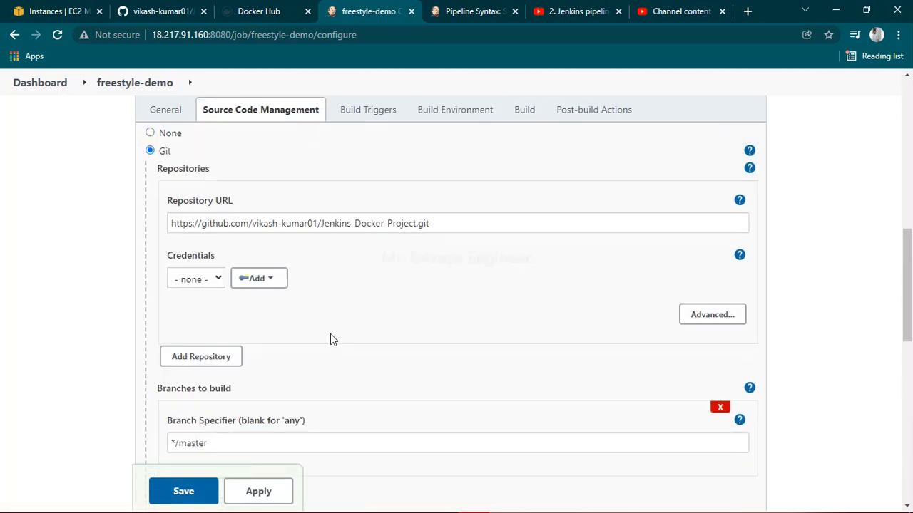
{"action": "left_click", "coordinate": [165, 110]}
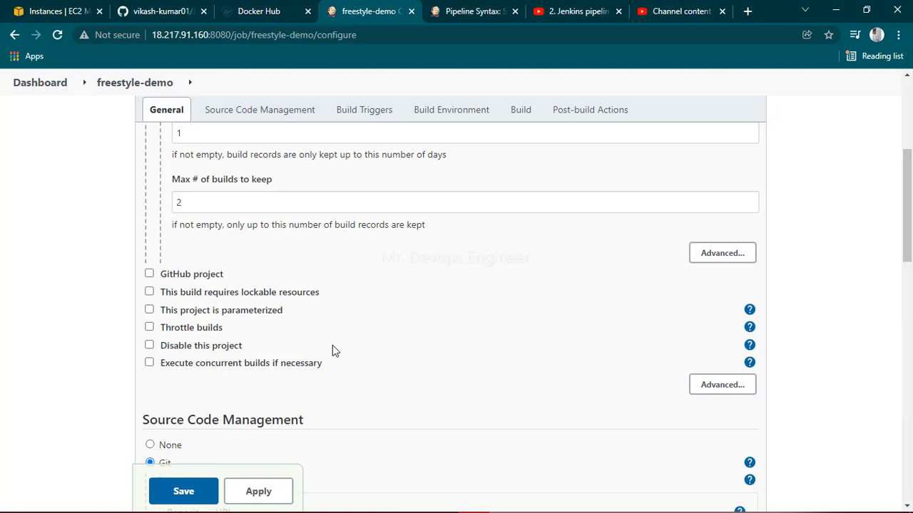
{"action": "left_click", "coordinate": [260, 110]}
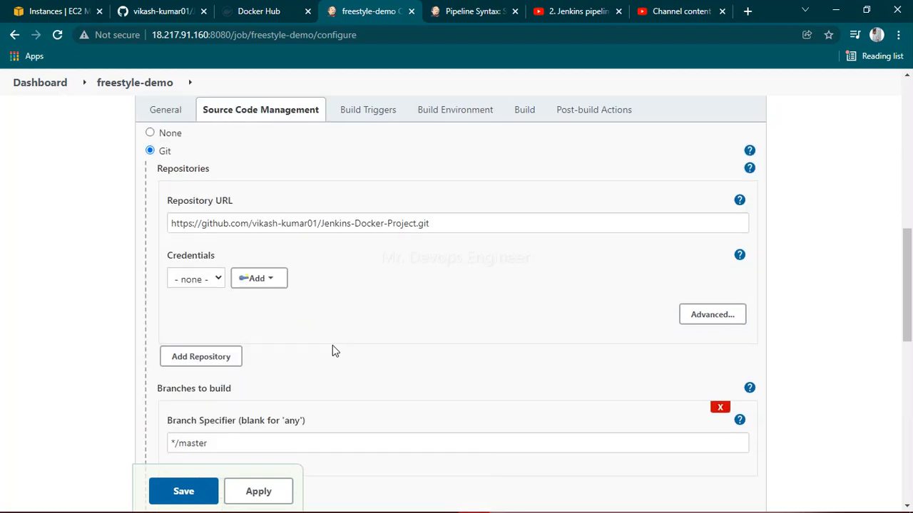
{"action": "left_click", "coordinate": [452, 109]}
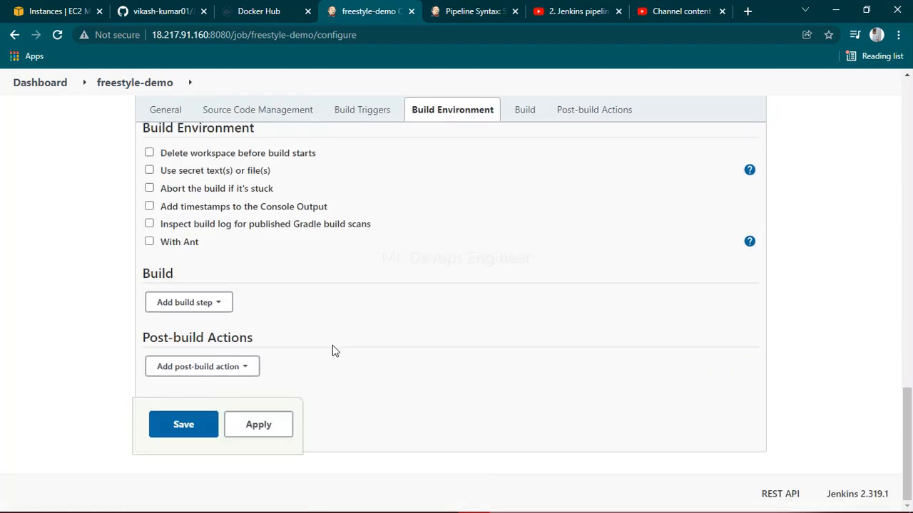
{"action": "left_click", "coordinate": [258, 424]}
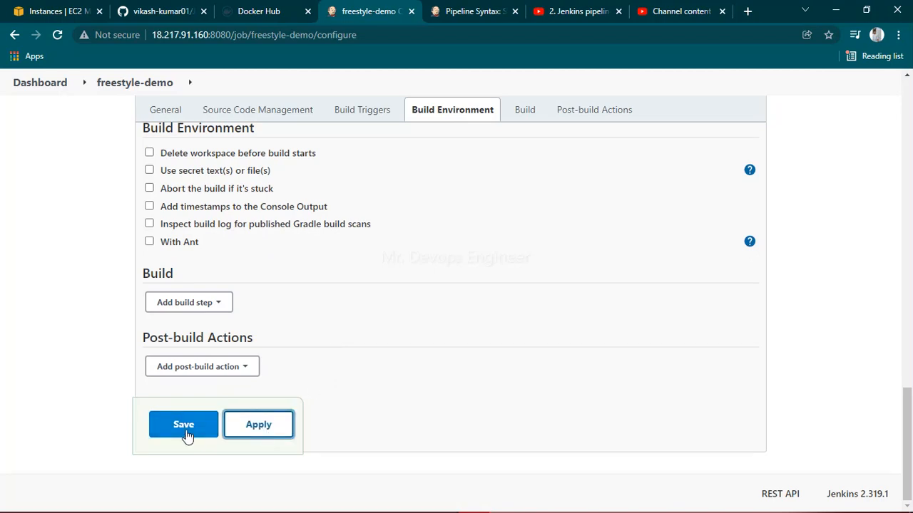
Save the freestyle-demo configuration and trigger build #1 with Build Now.
{"action": "left_click", "coordinate": [183, 424]}
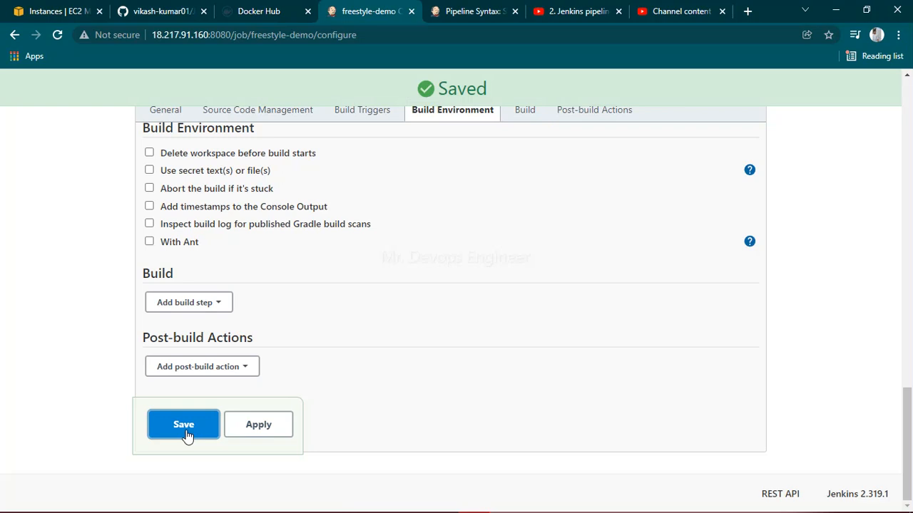
{"action": "left_click", "coordinate": [184, 425]}
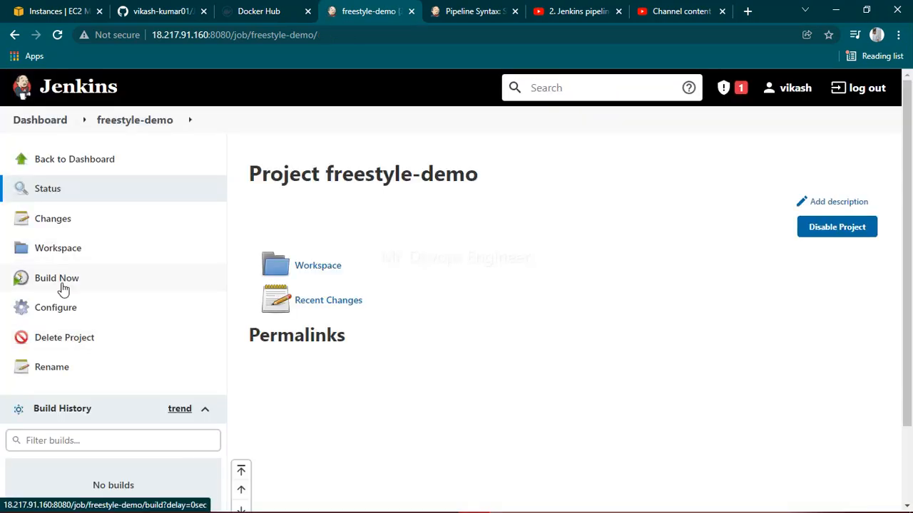
{"action": "left_click", "coordinate": [57, 278]}
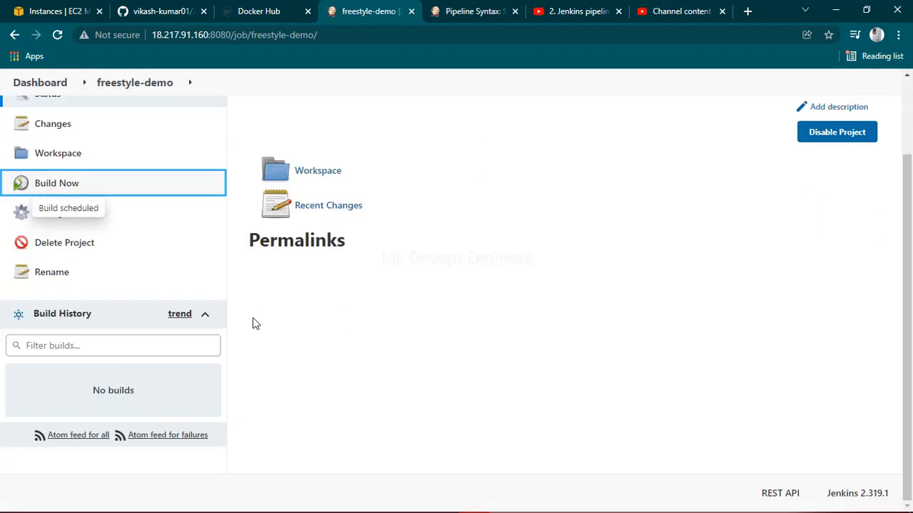
{"action": "left_click", "coordinate": [56, 183]}
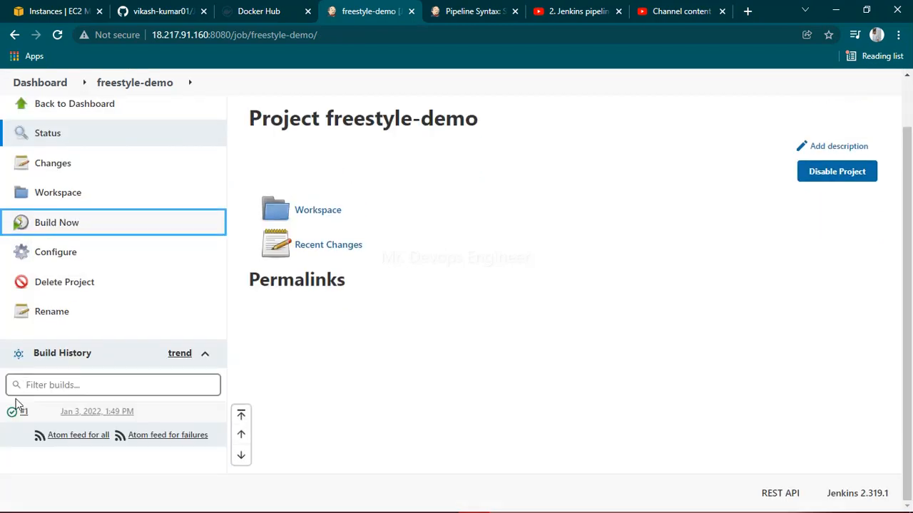
{"action": "mouse_move", "coordinate": [11, 414]}
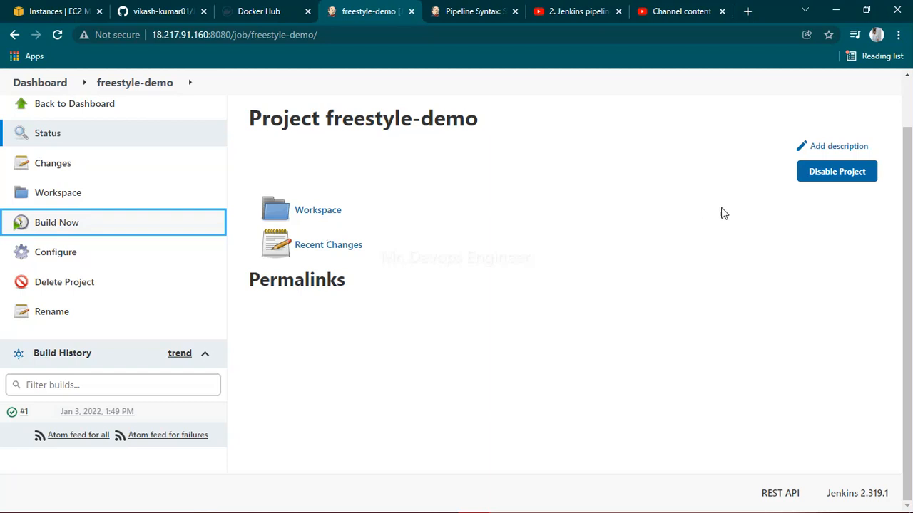
{"action": "mouse_move", "coordinate": [683, 299]}
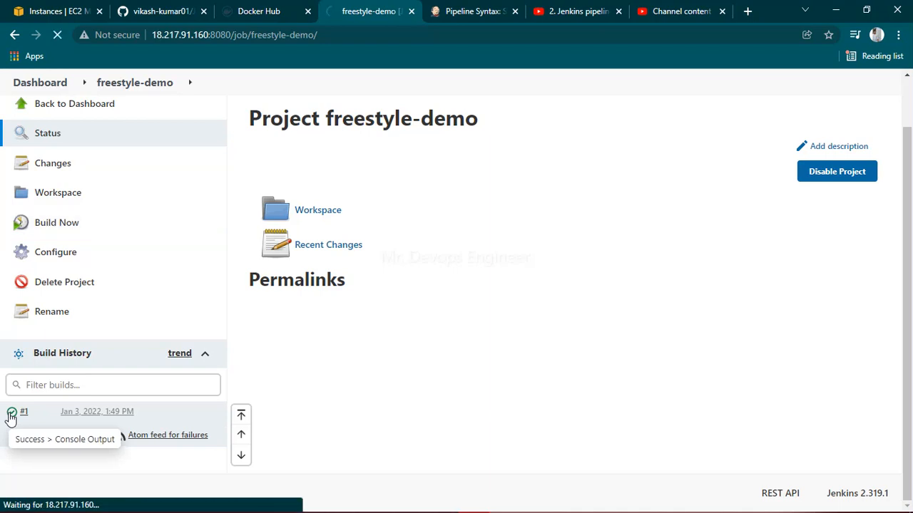
Open build #1's Console Output from its success icon in Build History.
{"action": "left_click", "coordinate": [24, 412]}
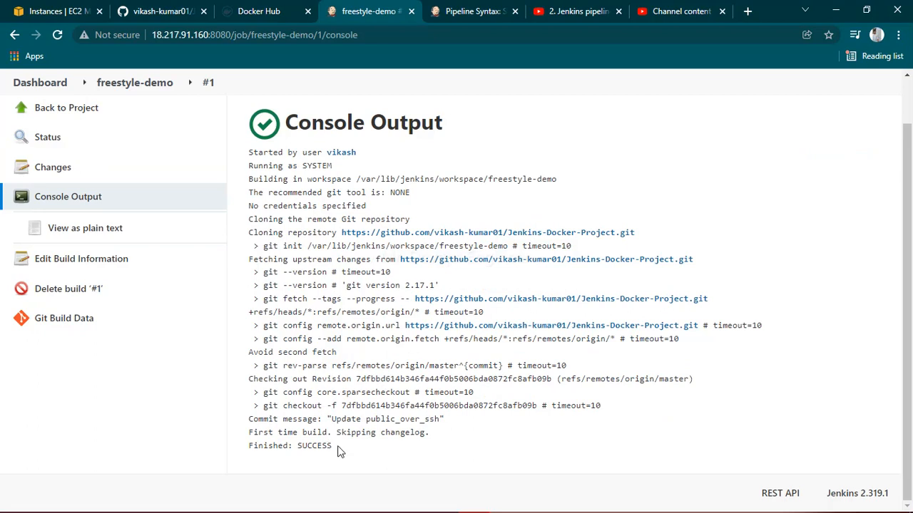
{"action": "mouse_move", "coordinate": [319, 446]}
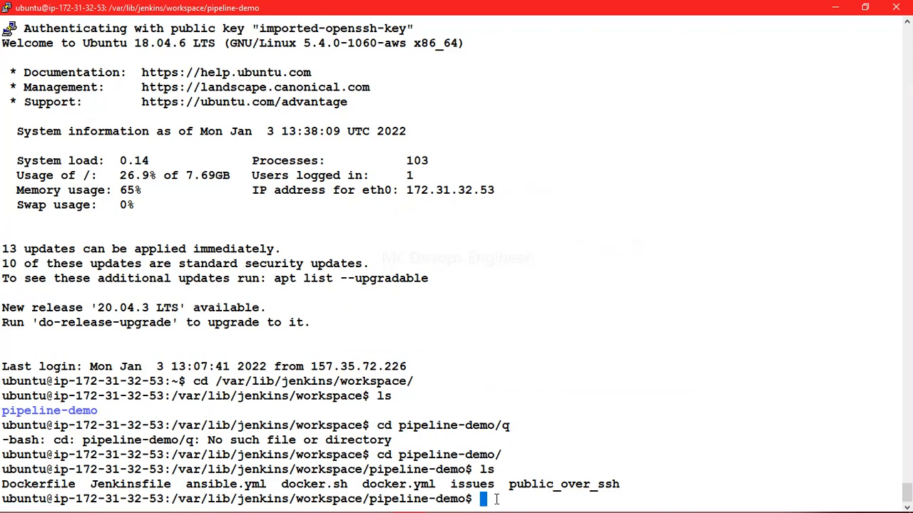
{"action": "mouse_move", "coordinate": [737, 503]}
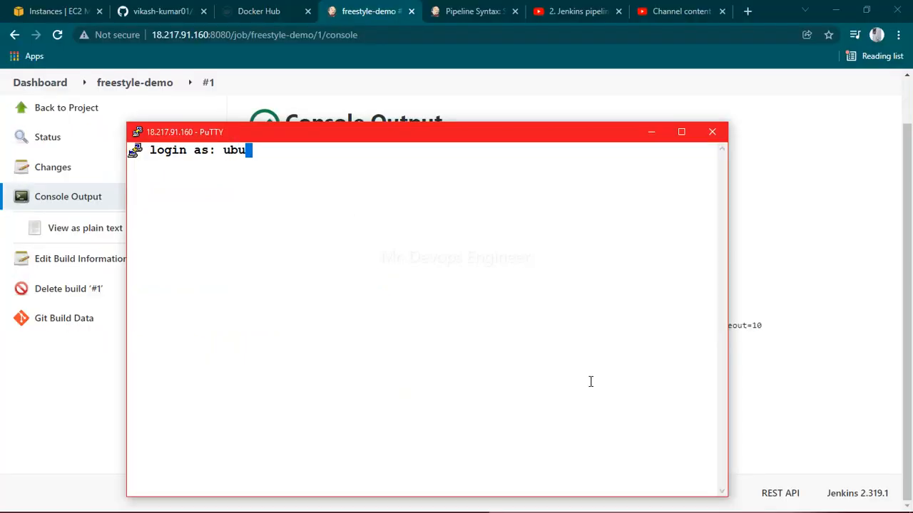
Log in to the server as ubuntu and cd into /var/lib/jenkins/workspace/.
{"action": "type", "text": "ntu"}
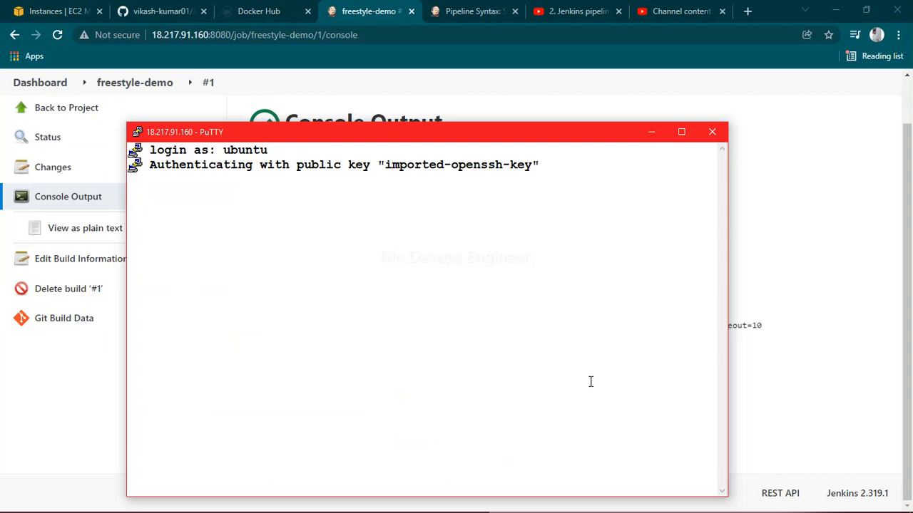
{"action": "type", "text": "c"}
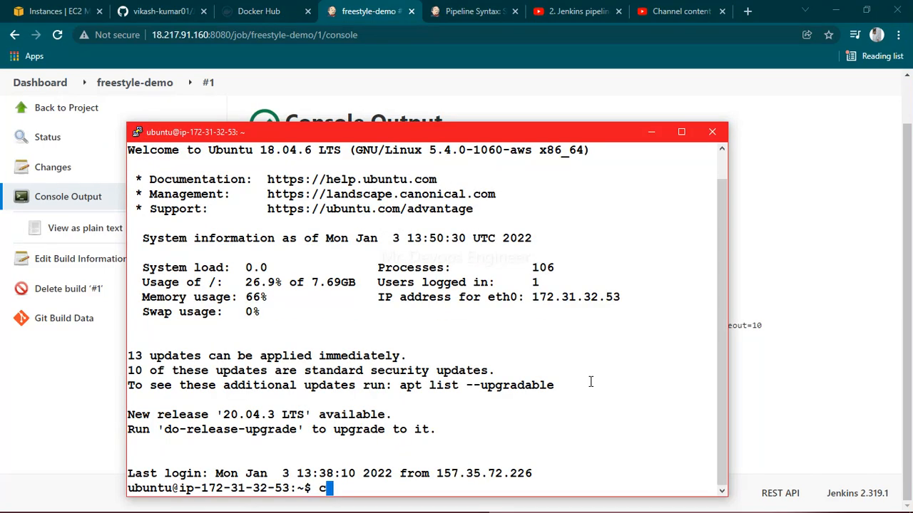
{"action": "type", "text": "d /v"}
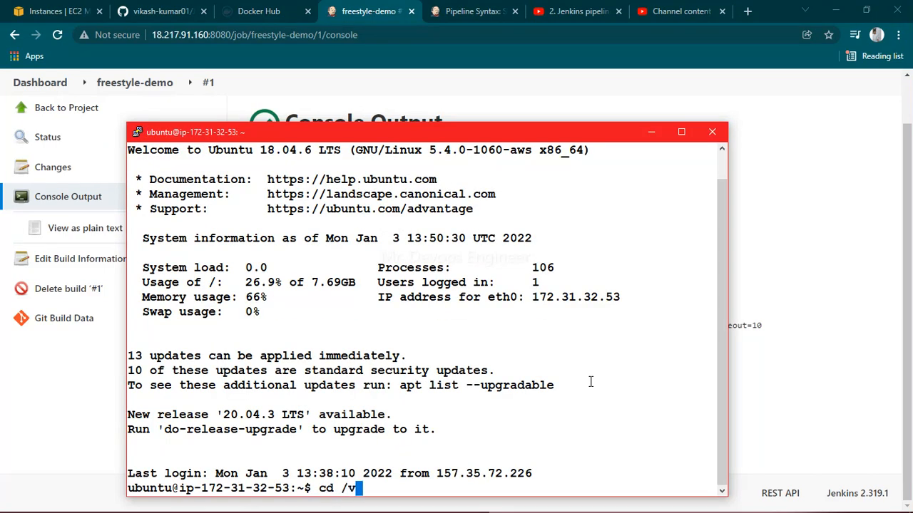
{"action": "type", "text": "a"}
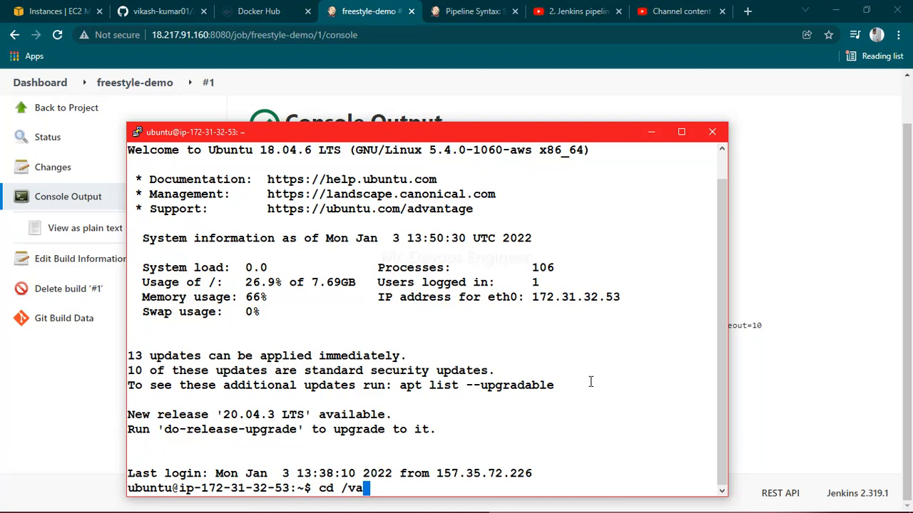
{"action": "type", "text": "r/"}
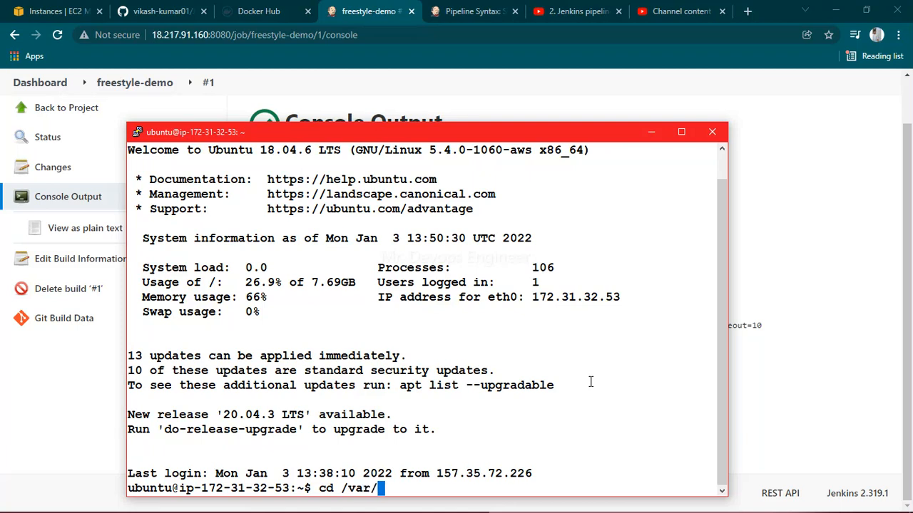
{"action": "type", "text": "lib/"}
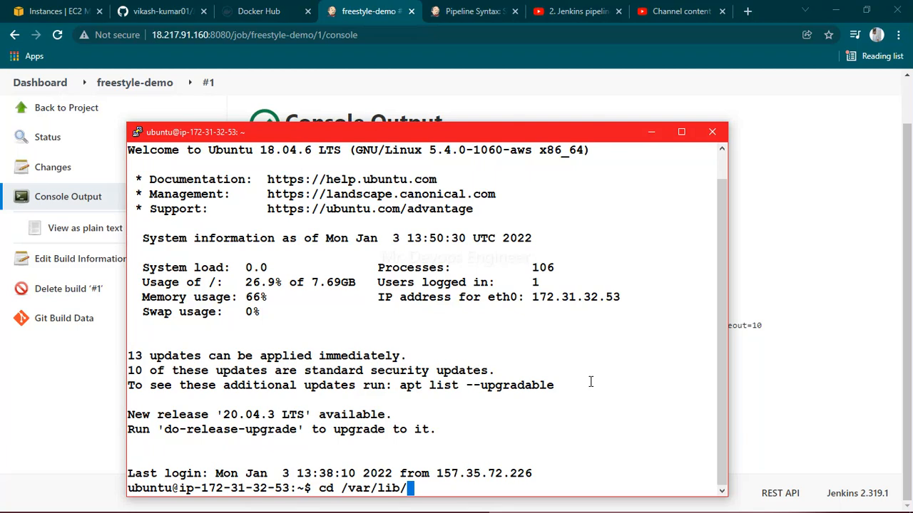
{"action": "type", "text": "jenkins/"}
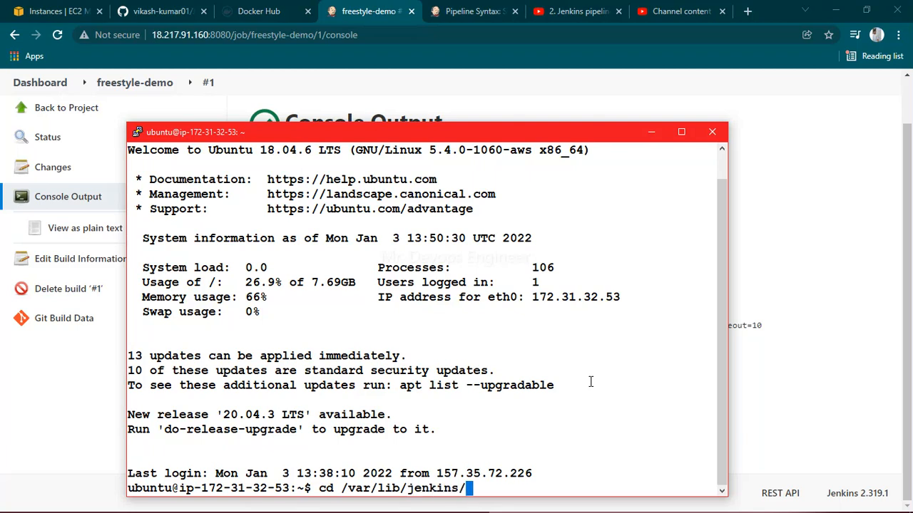
{"action": "type", "text": "work"}
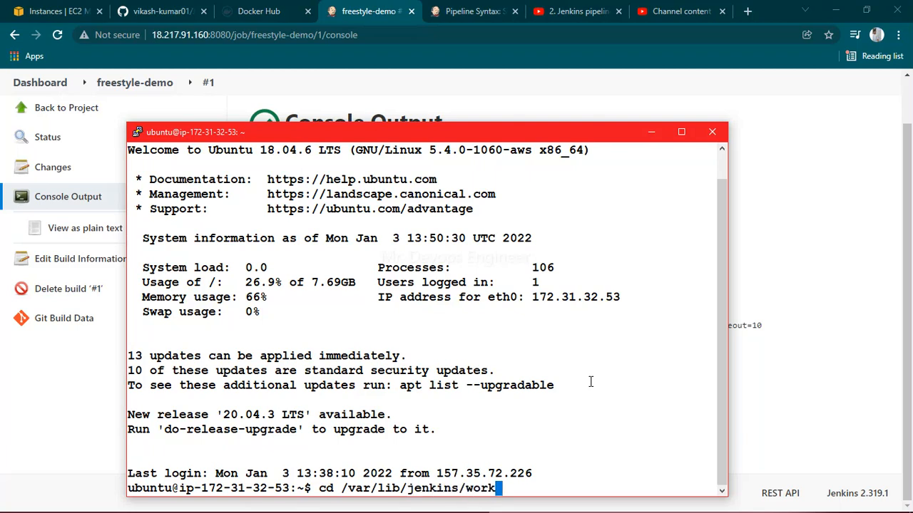
{"action": "type", "text": "b"}
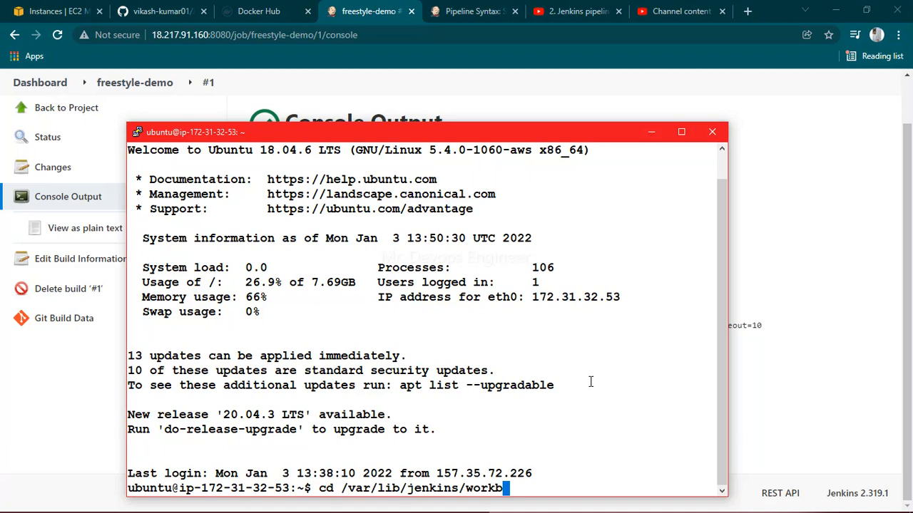
{"action": "key", "text": "Backspace"}
{"action": "type", "text": "space/"}
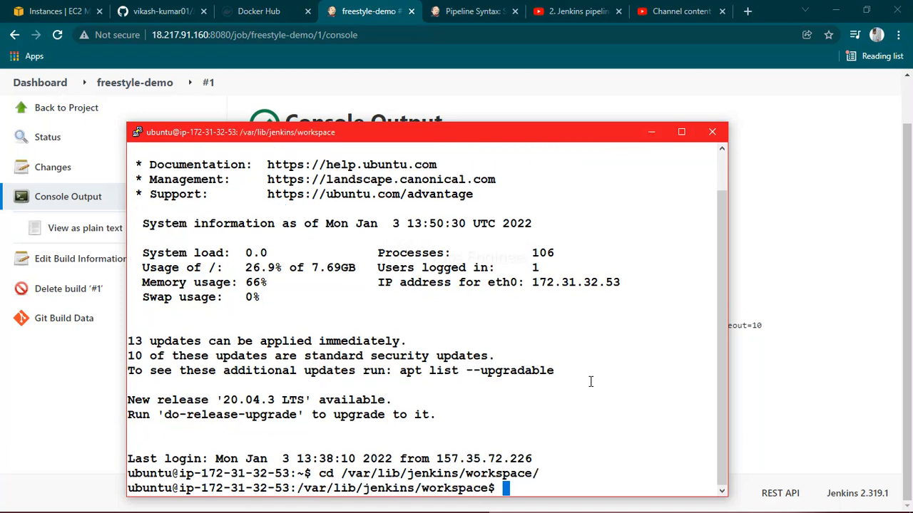
Run ls, then cd into freestyle-demo to list its cloned files.
{"action": "type", "text": "ls"}
{"action": "type", "text": "s"}
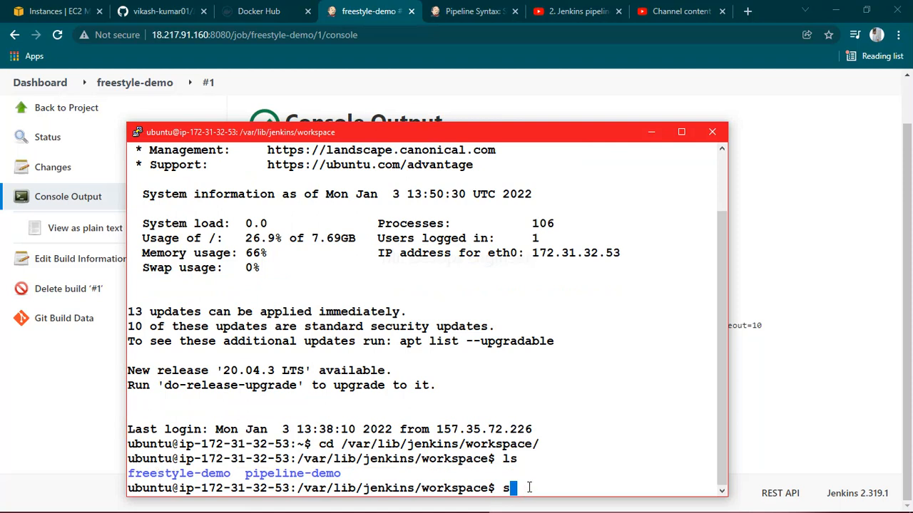
{"action": "type", "text": "cd freestyle-demo/"}
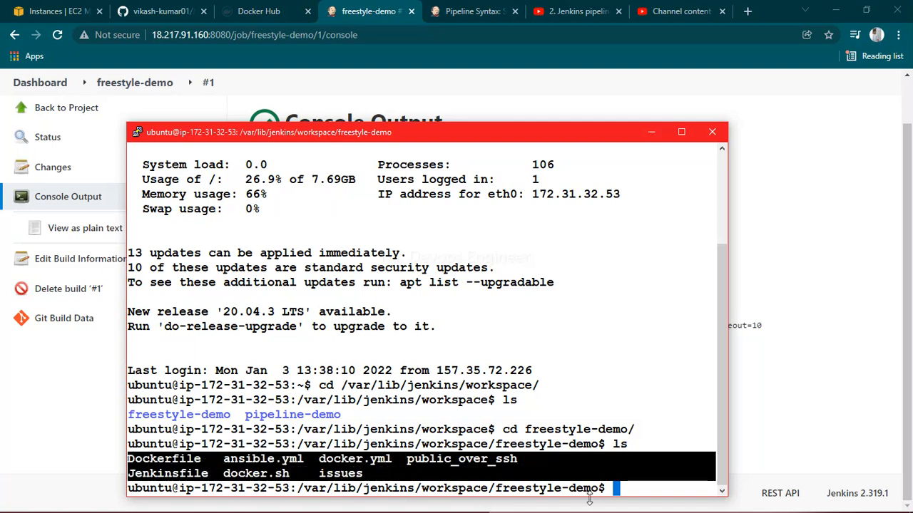
{"action": "mouse_move", "coordinate": [708, 476]}
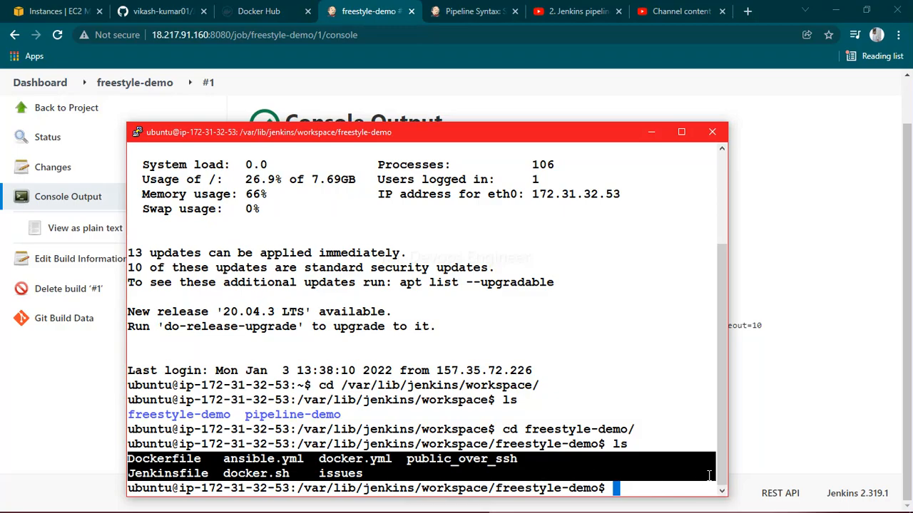